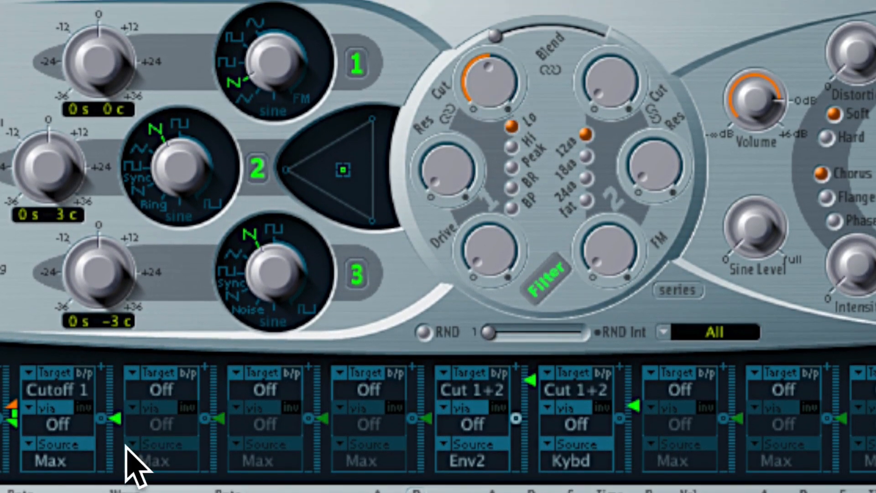
{"action": "mouse_move", "coordinate": [78, 475]}
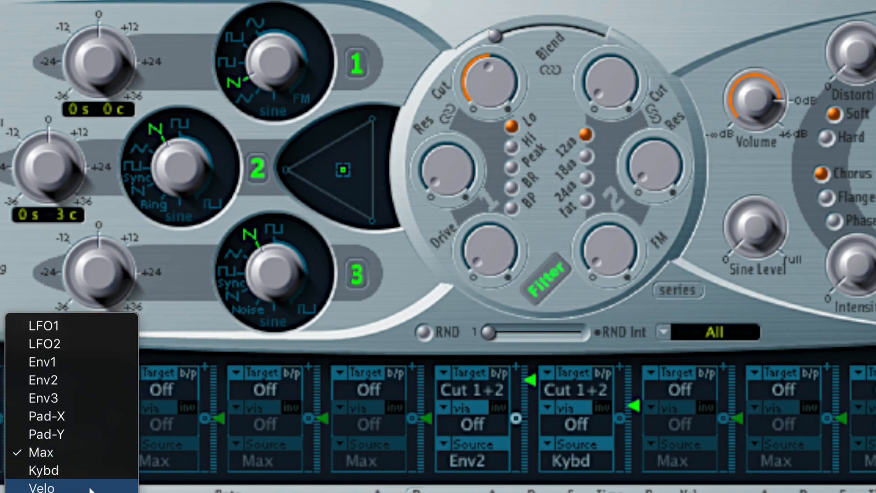
- Choose LFO1 as the source in the Cutoff 1 router slot
{"action": "left_click", "coordinate": [43, 326]}
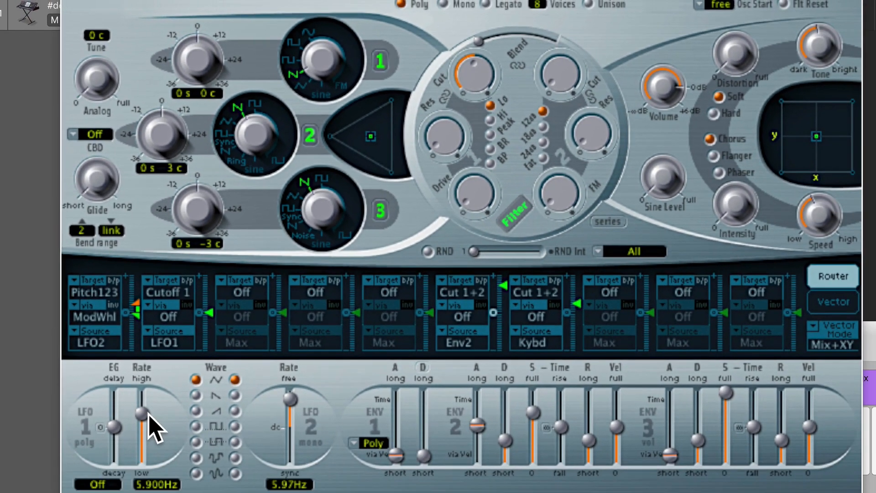
- Sweep LFO1's rate from slowest to fastest, then settle around 0.5 Hz
{"action": "left_click_drag", "start_coordinate": [138, 411], "coordinate": [138, 445]}
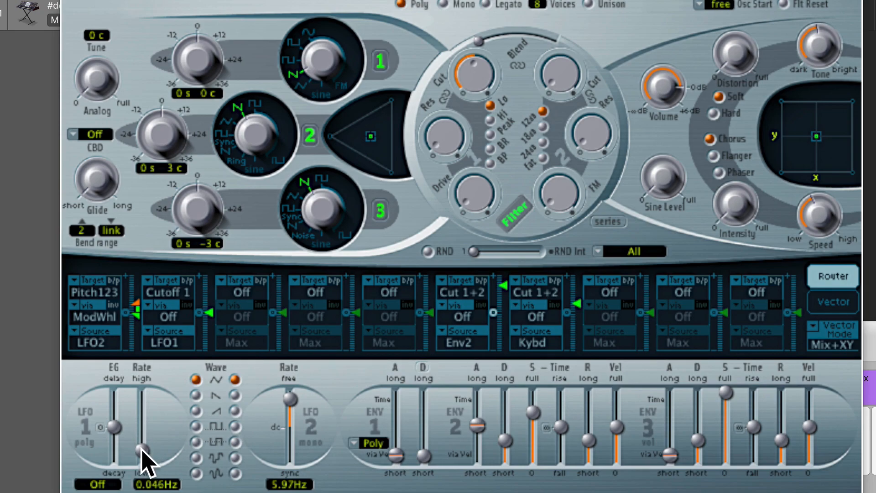
{"action": "left_click_drag", "start_coordinate": [142, 451], "coordinate": [141, 403]}
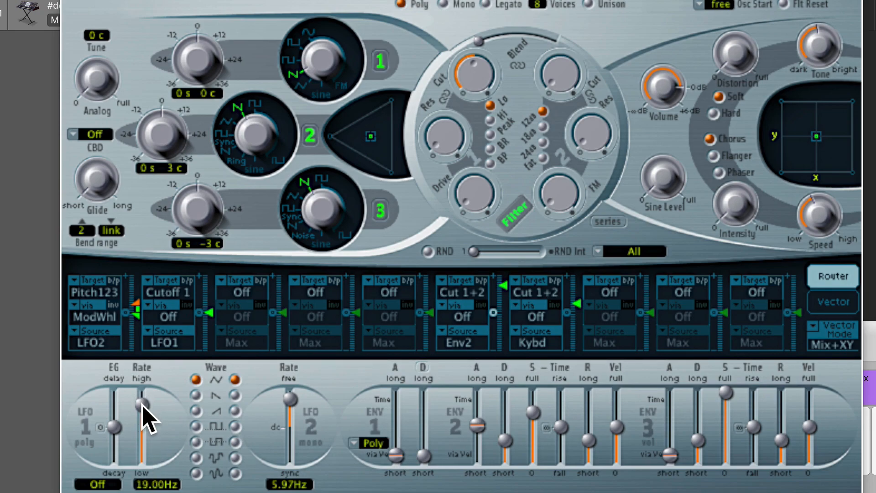
{"action": "left_click_drag", "start_coordinate": [140, 408], "coordinate": [142, 433]}
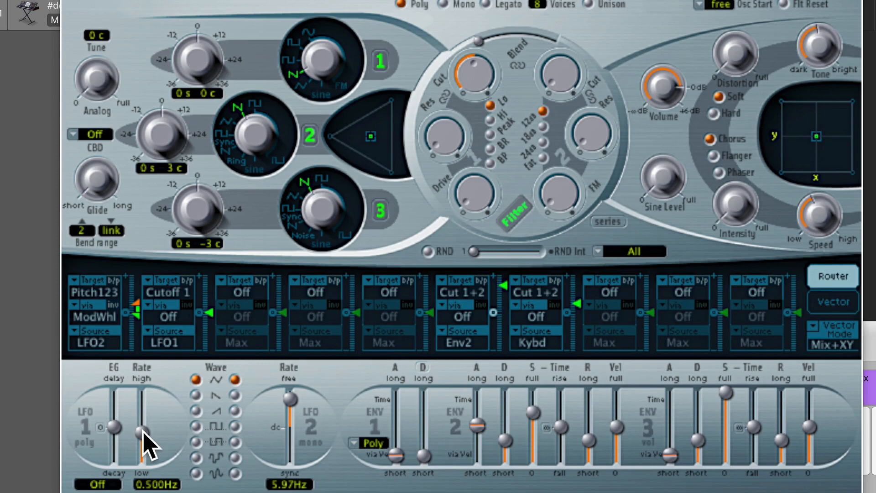
{"action": "left_click_drag", "start_coordinate": [142, 436], "coordinate": [141, 413]}
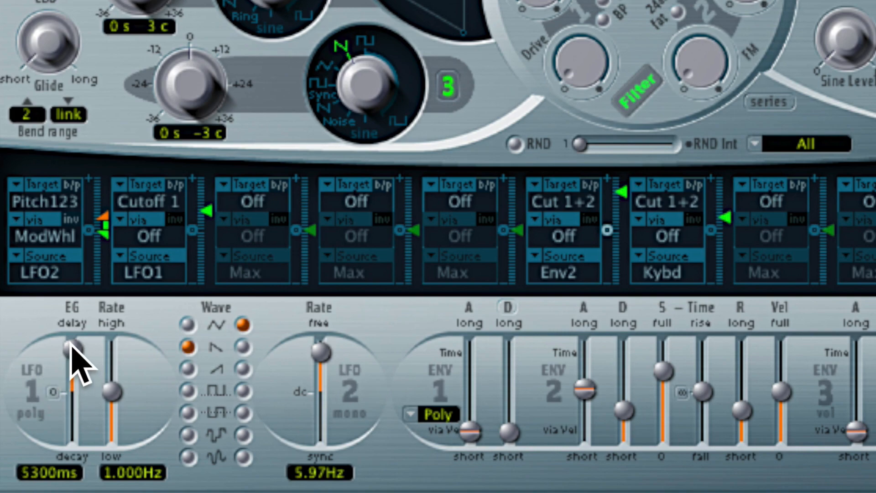
- Lengthen LFO1's envelope delay, then change it to a -360 ms decay
{"action": "left_click_drag", "start_coordinate": [75, 346], "coordinate": [84, 336]}
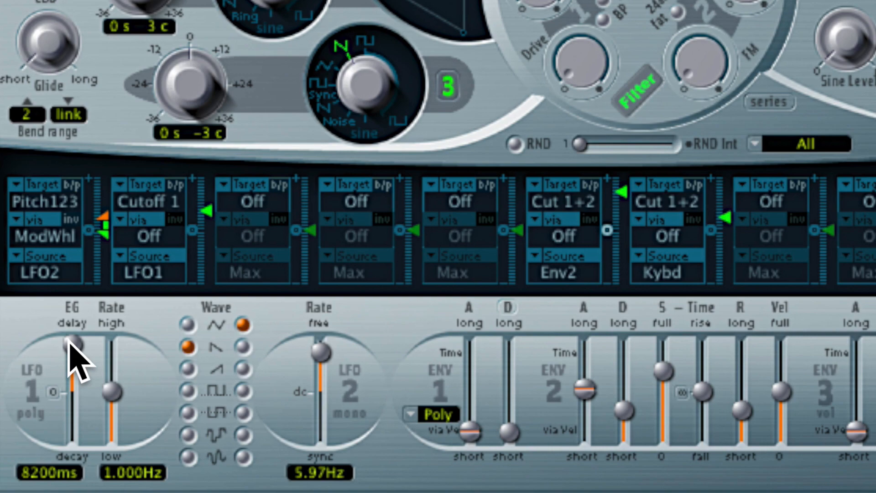
{"action": "left_click_drag", "start_coordinate": [73, 346], "coordinate": [73, 422]}
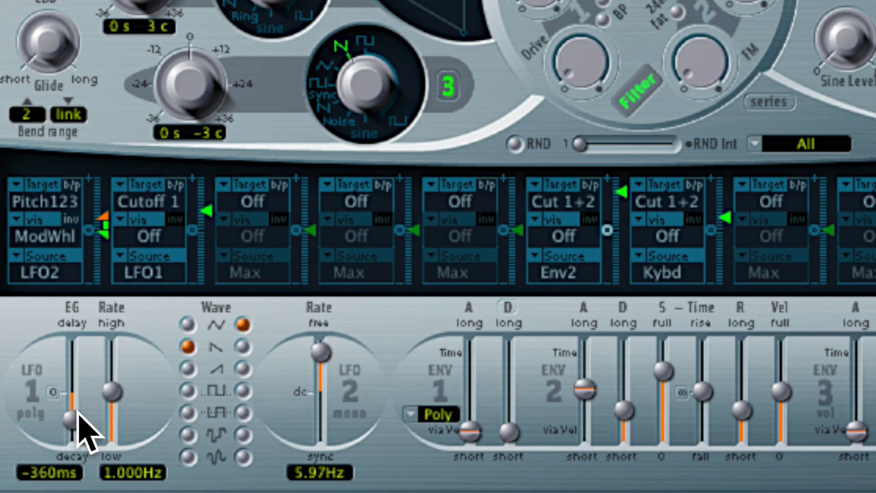
{"action": "mouse_move", "coordinate": [81, 427]}
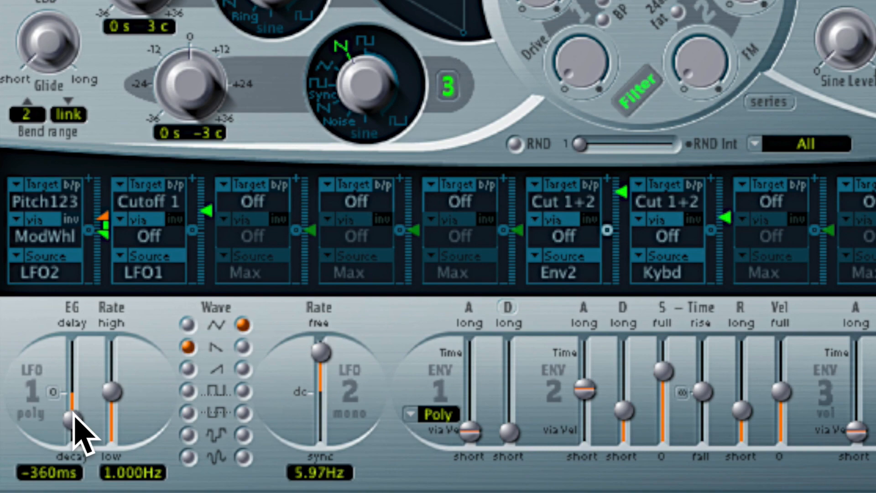
{"action": "mouse_move", "coordinate": [67, 413]}
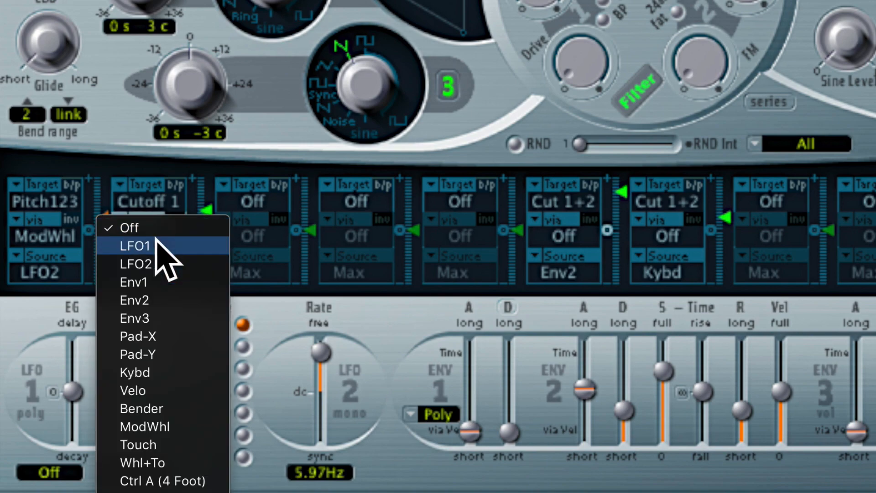
{"action": "mouse_move", "coordinate": [162, 426]}
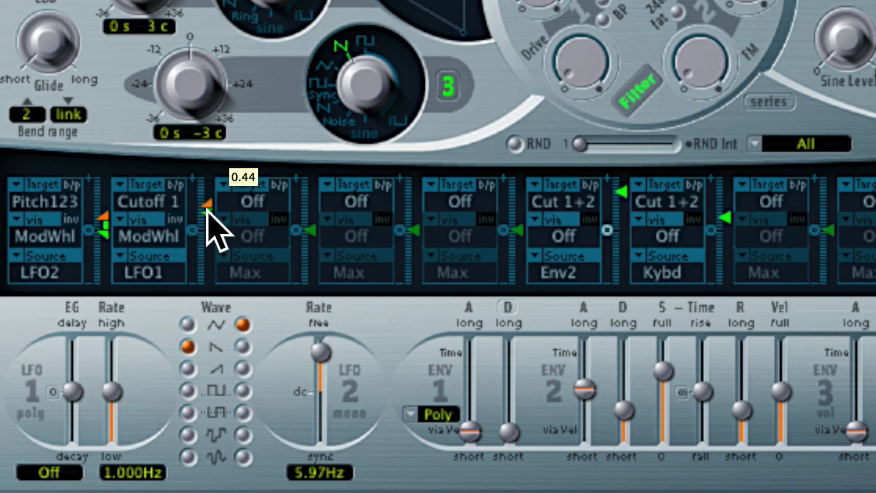
- Set the ModWhl via intensity of the LFO1-to-Cutoff 1 slot to 0.44
{"action": "left_click_drag", "start_coordinate": [206, 212], "coordinate": [209, 227]}
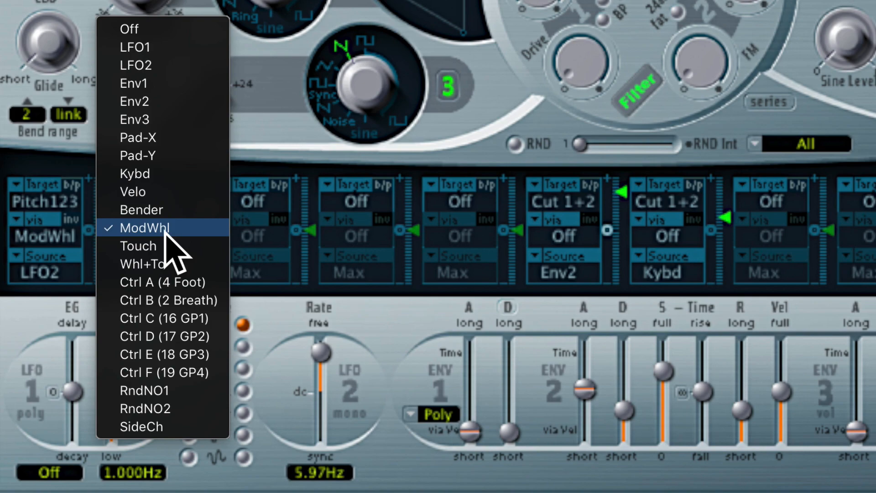
{"action": "mouse_move", "coordinate": [136, 65]}
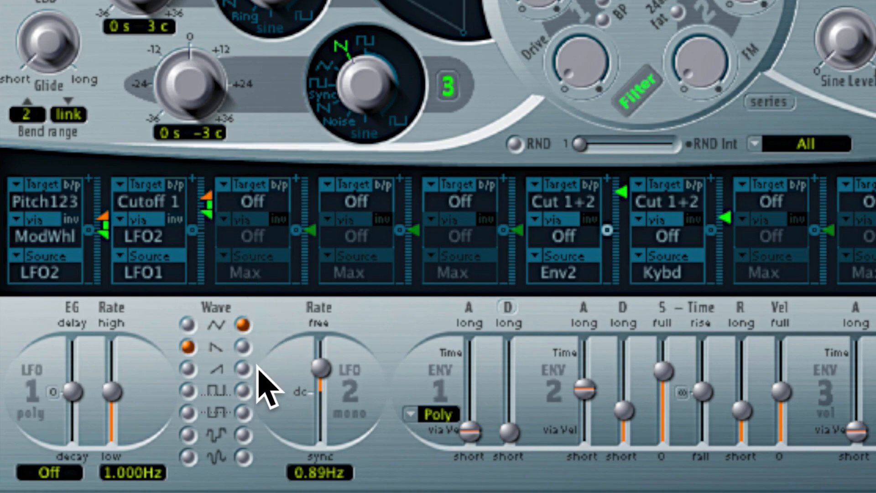
- Give LFO2 a square waveform and a rate of 0.24 Hz
{"action": "left_click", "coordinate": [242, 391]}
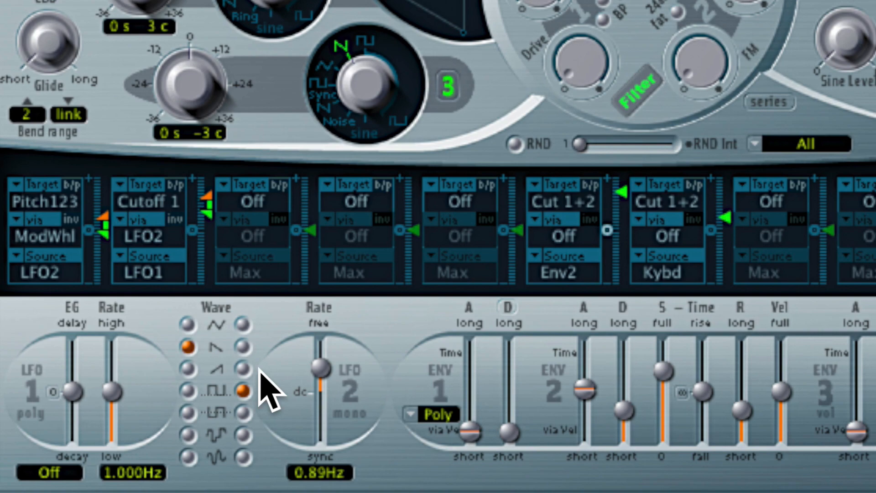
{"action": "left_click_drag", "start_coordinate": [321, 369], "coordinate": [321, 385]}
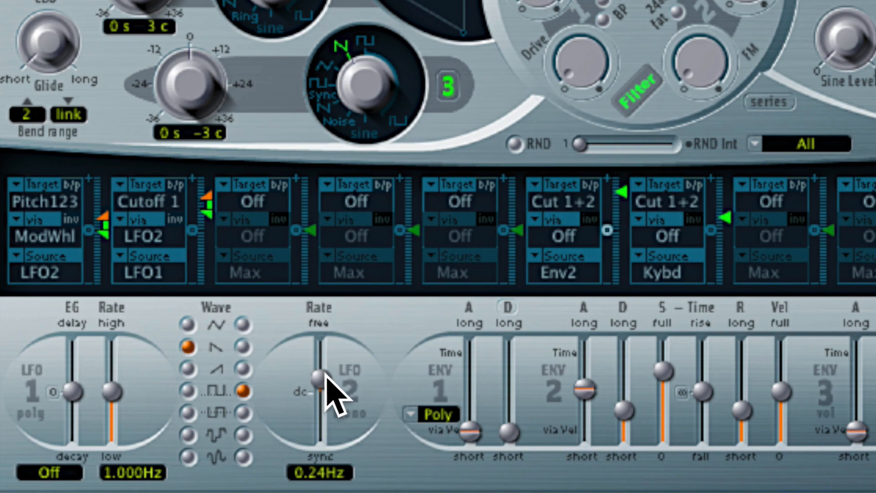